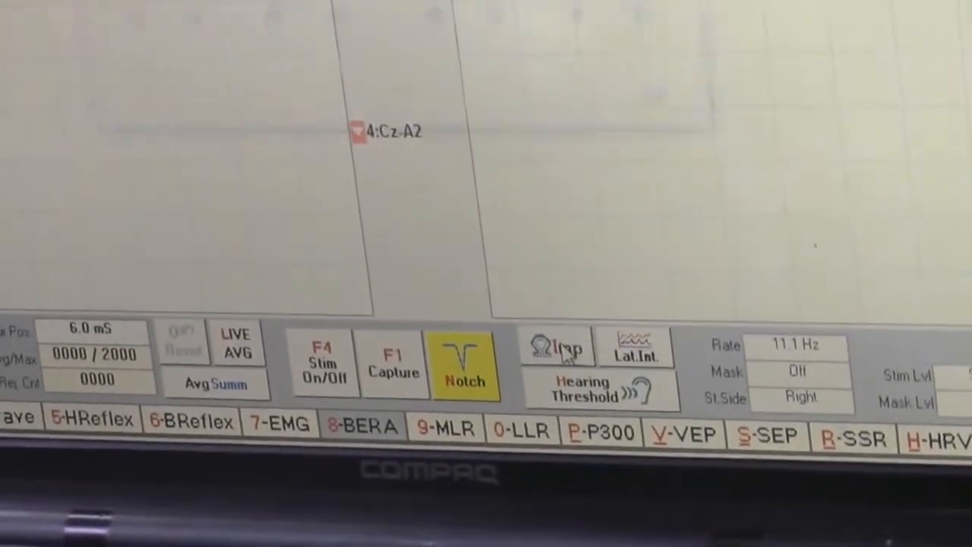
- Review the Amp 1 and Amp 2 electrode impedances, then close the impedance check
left_click(557, 346)
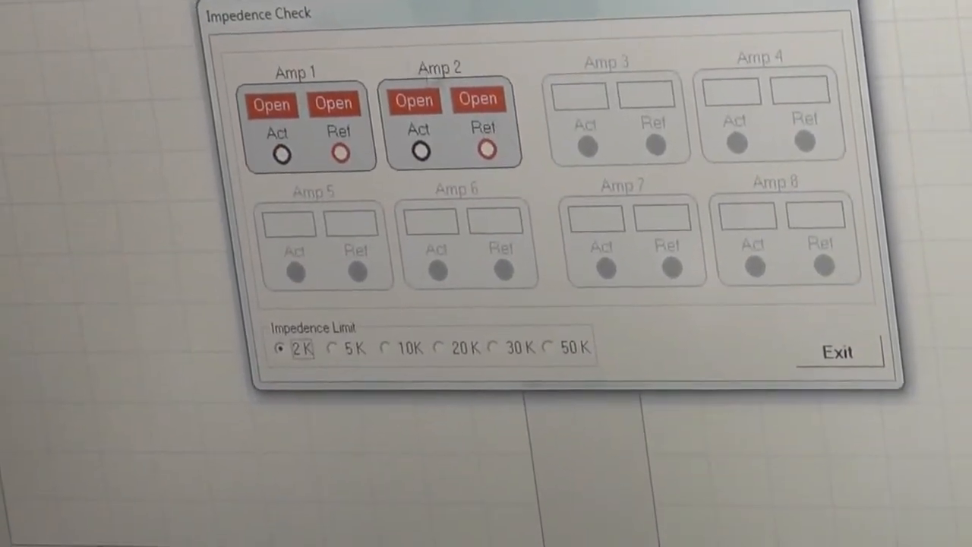
left_click(838, 352)
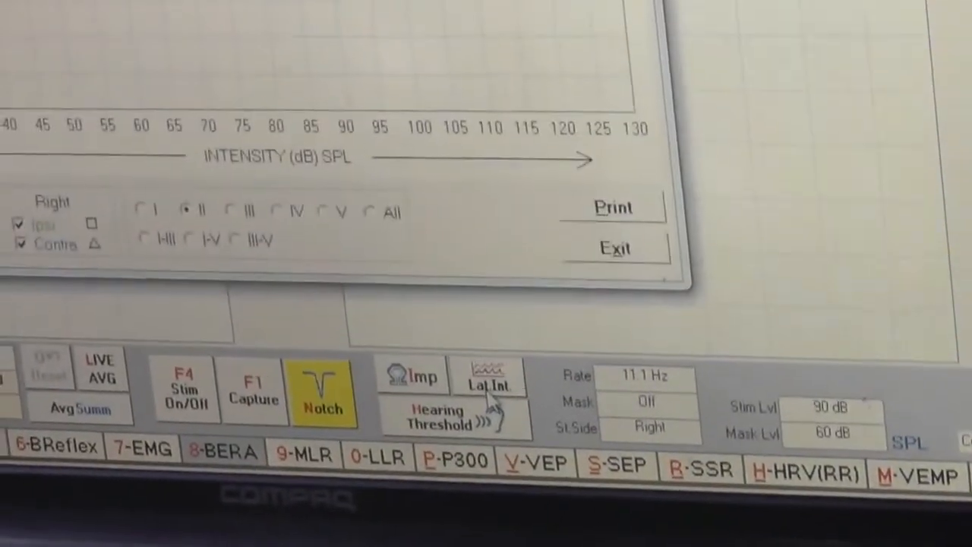
left_click(490, 376)
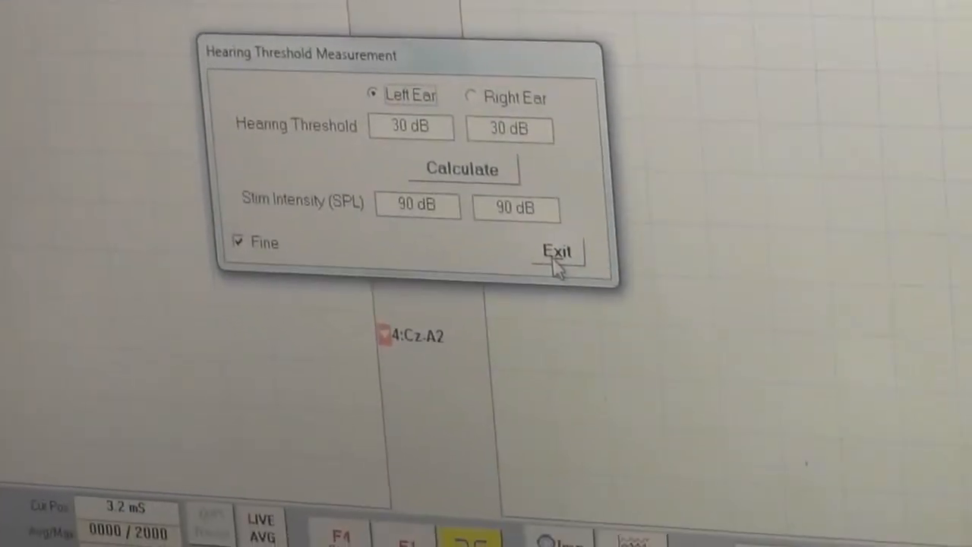
left_click(557, 251)
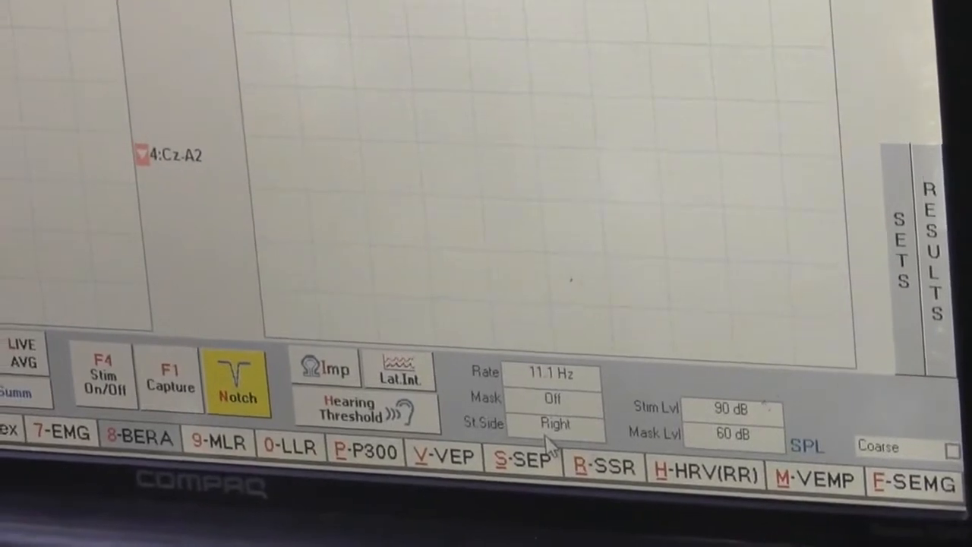
left_click(555, 423)
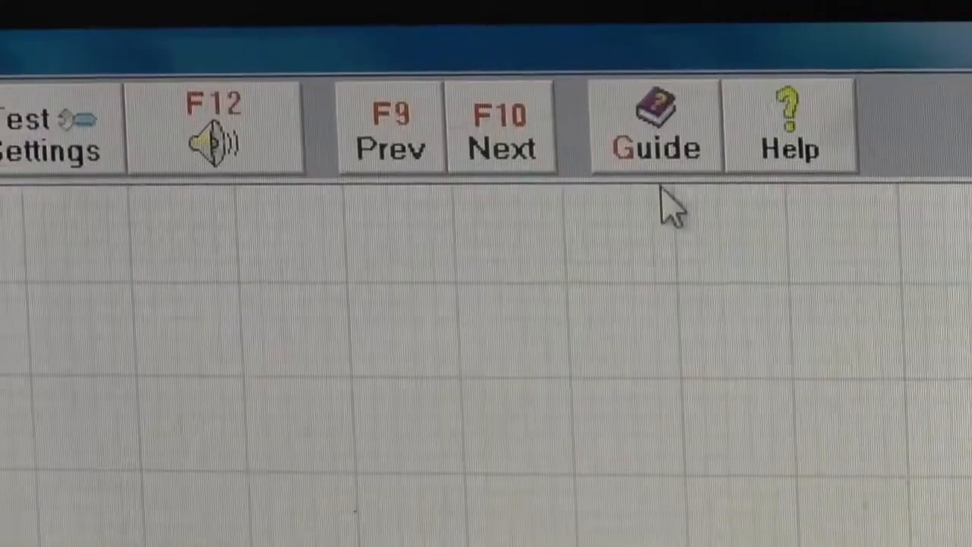
left_click(655, 126)
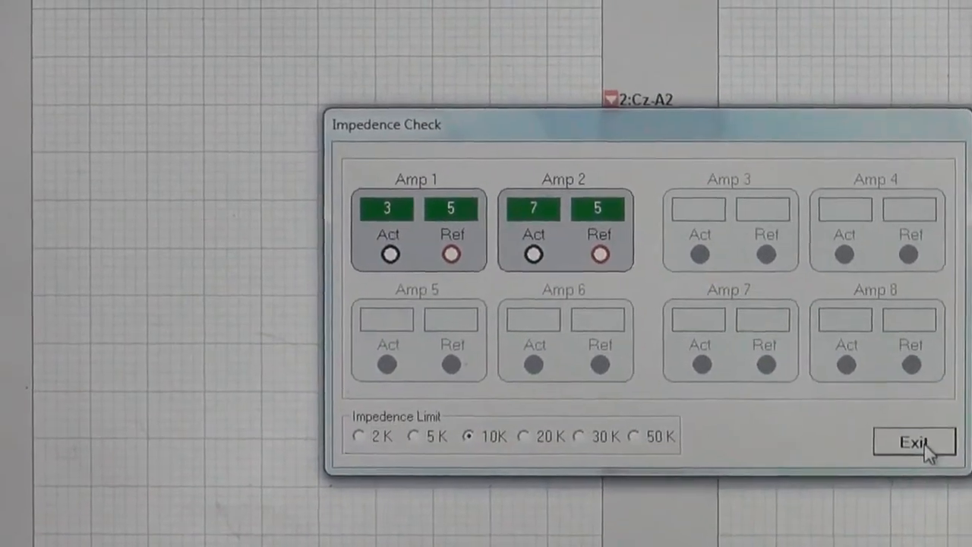
- Close the impedance readings after confirming Amp 1 and Amp 2 are under 10K
left_click(915, 441)
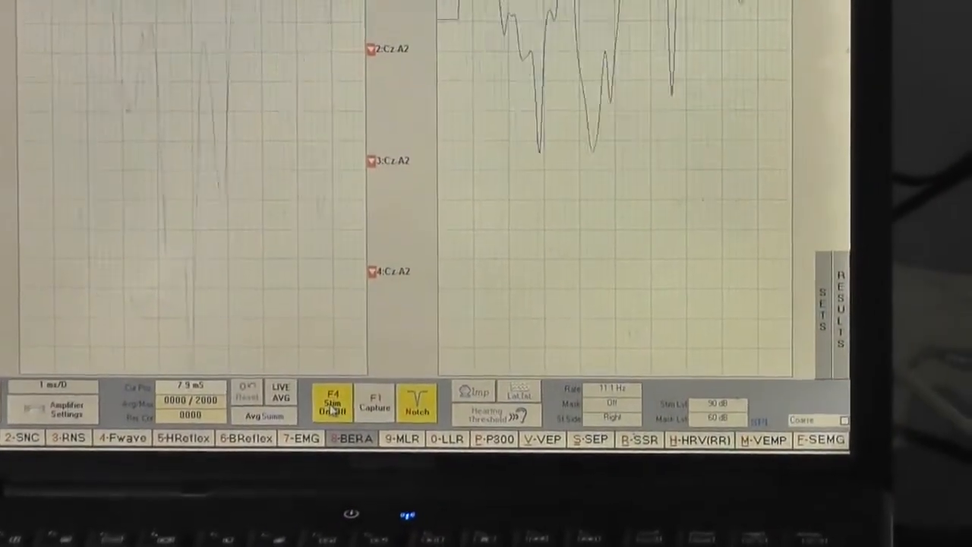